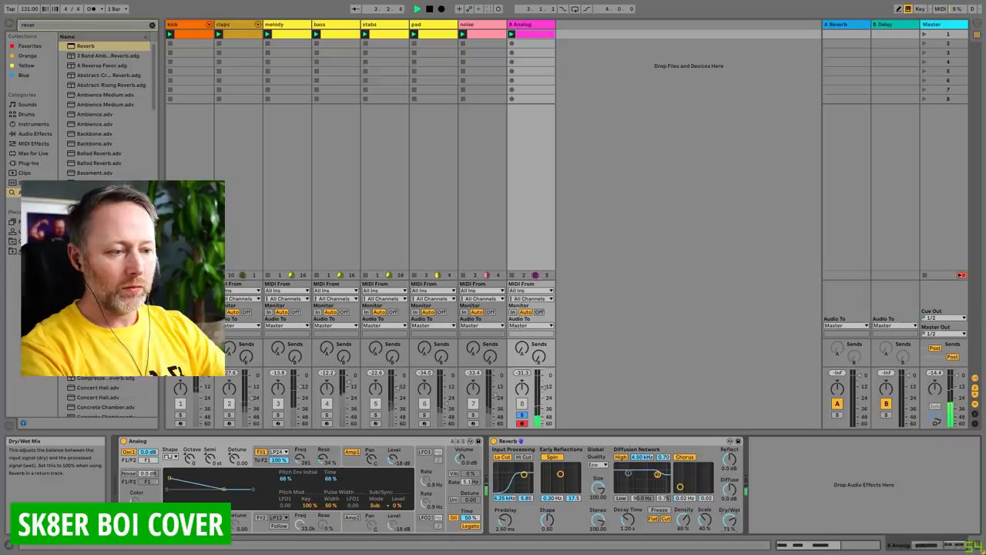
pyautogui.write('echo')
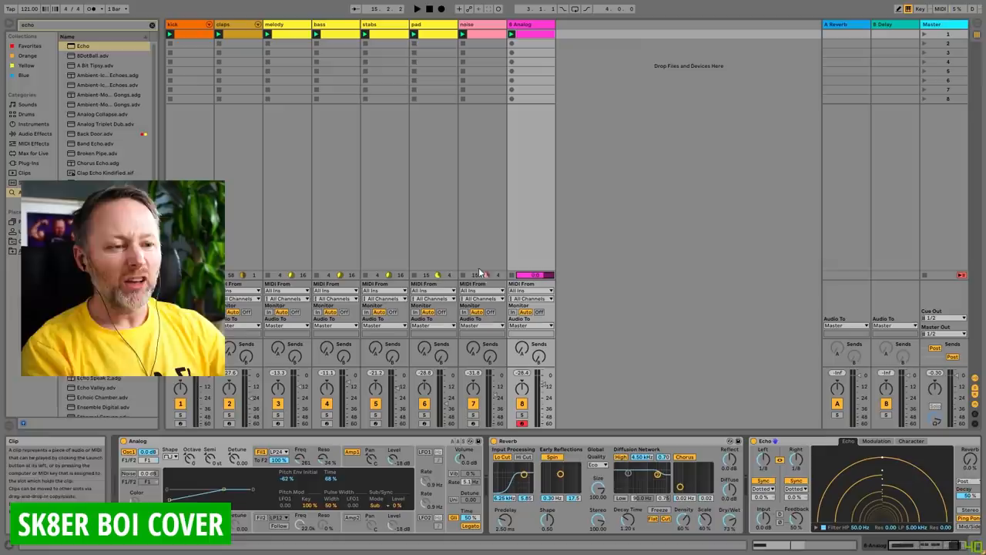
pyautogui.write('comp')
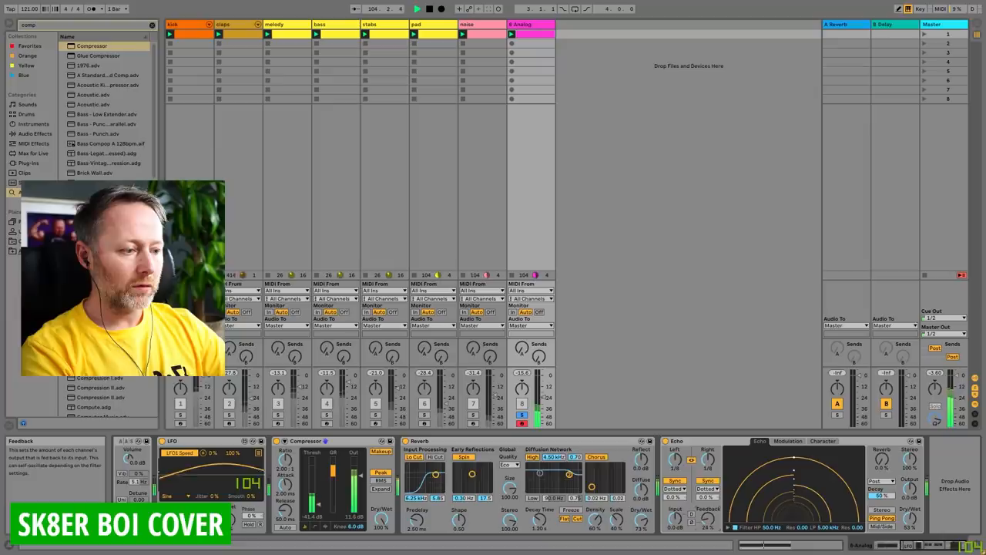